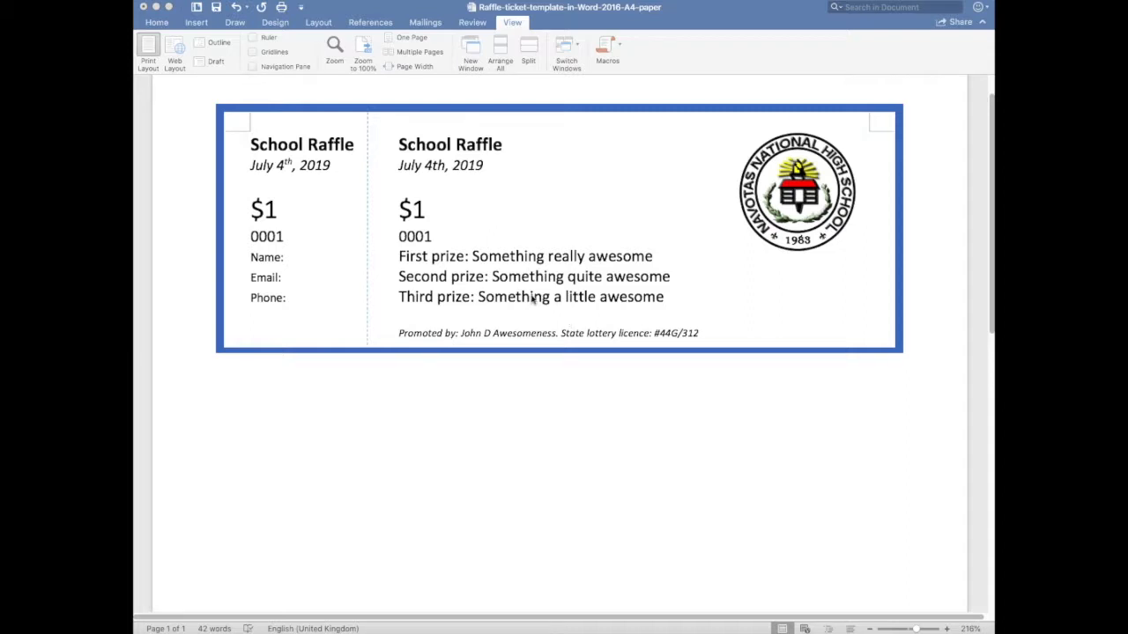
mouse_move(451, 237)
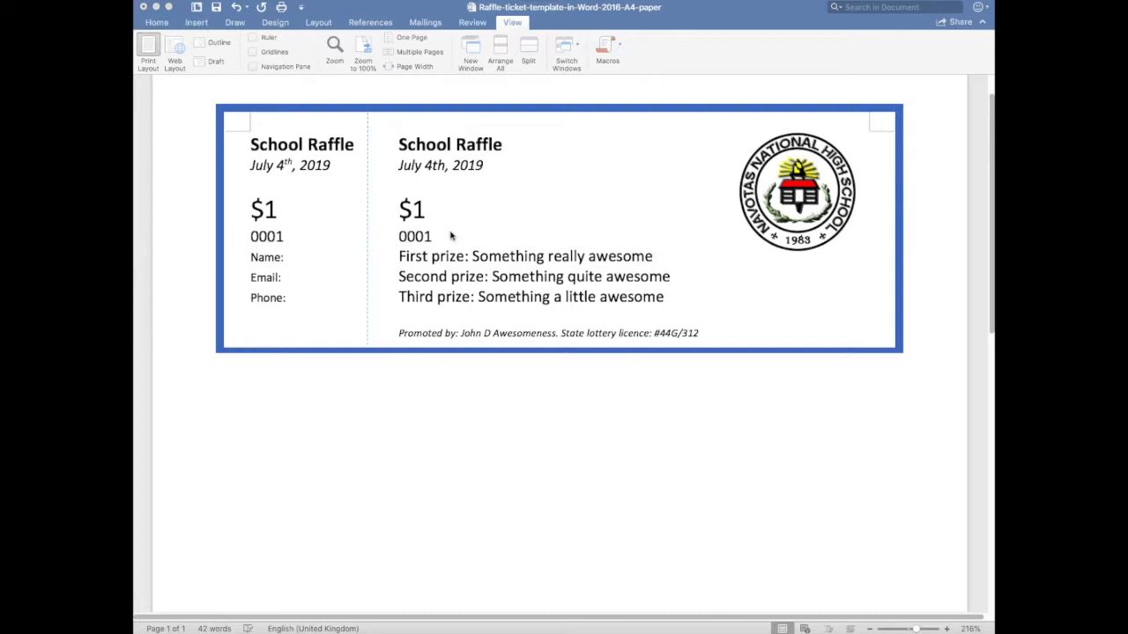
mouse_move(300, 129)
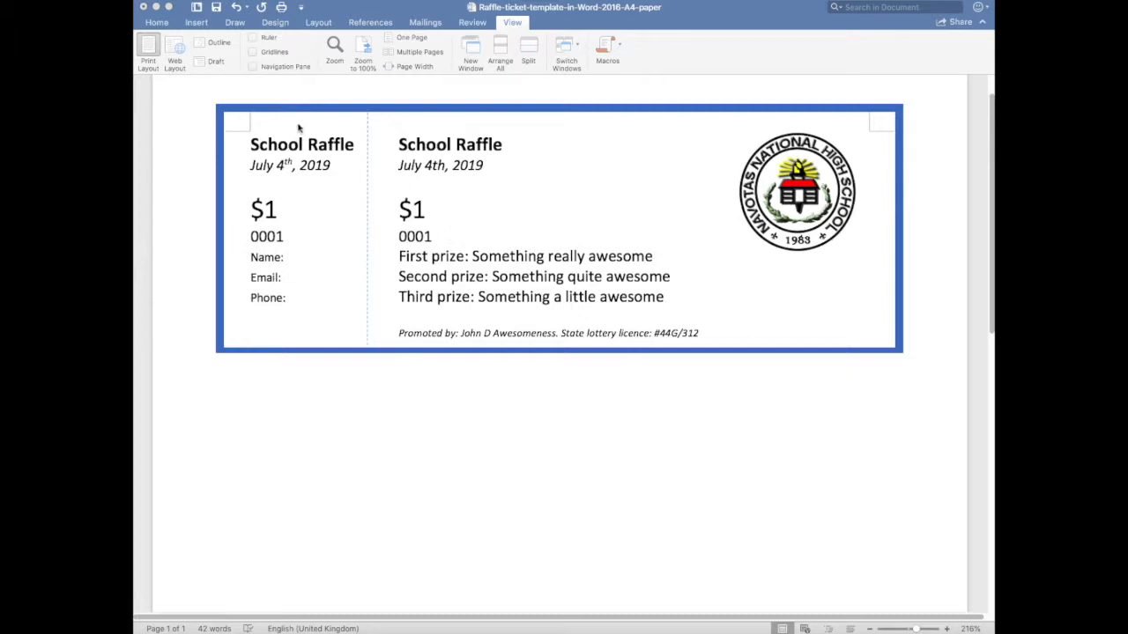
Make the stub's 0001 a SEQ 0001-1000 field formatted \# "0000" so it shows 0001.
left_click(412, 237)
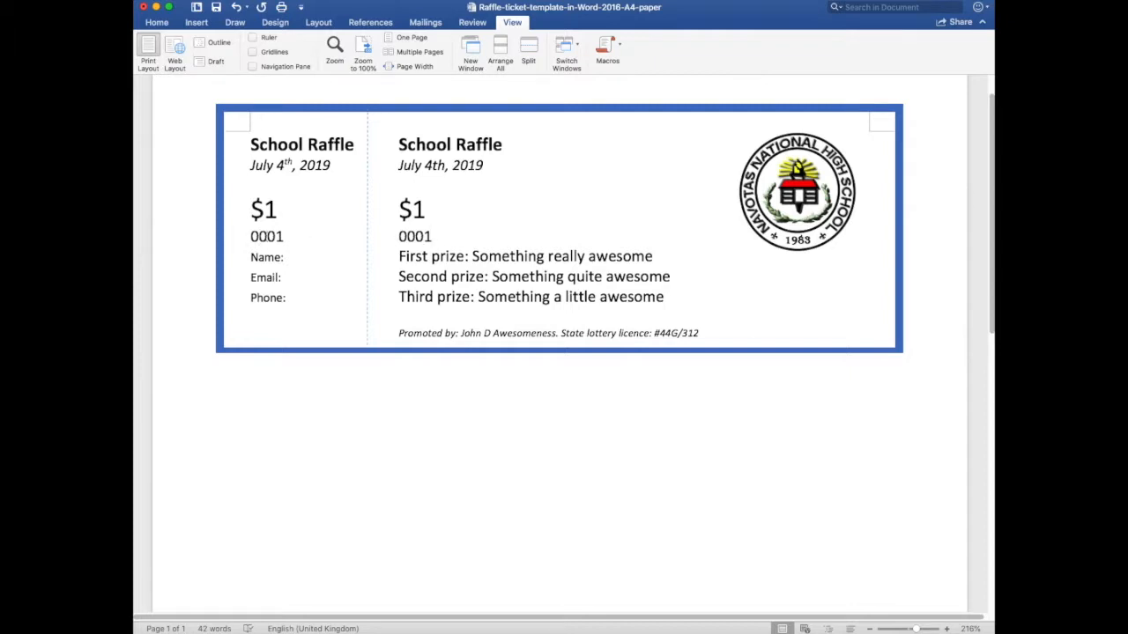
double_click(266, 236)
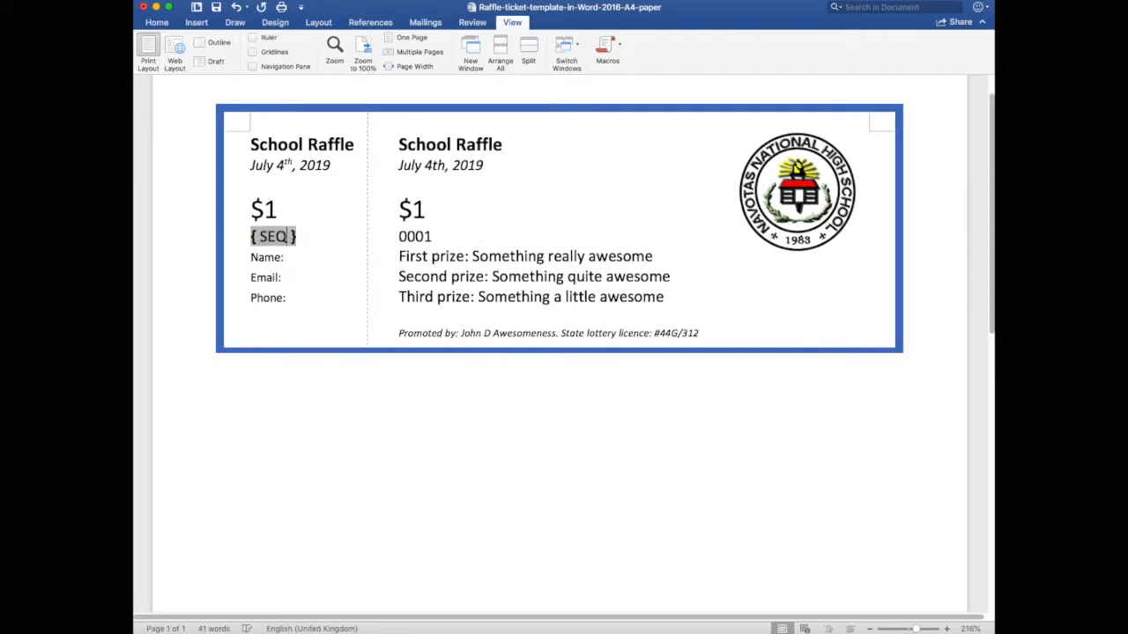
type("0")
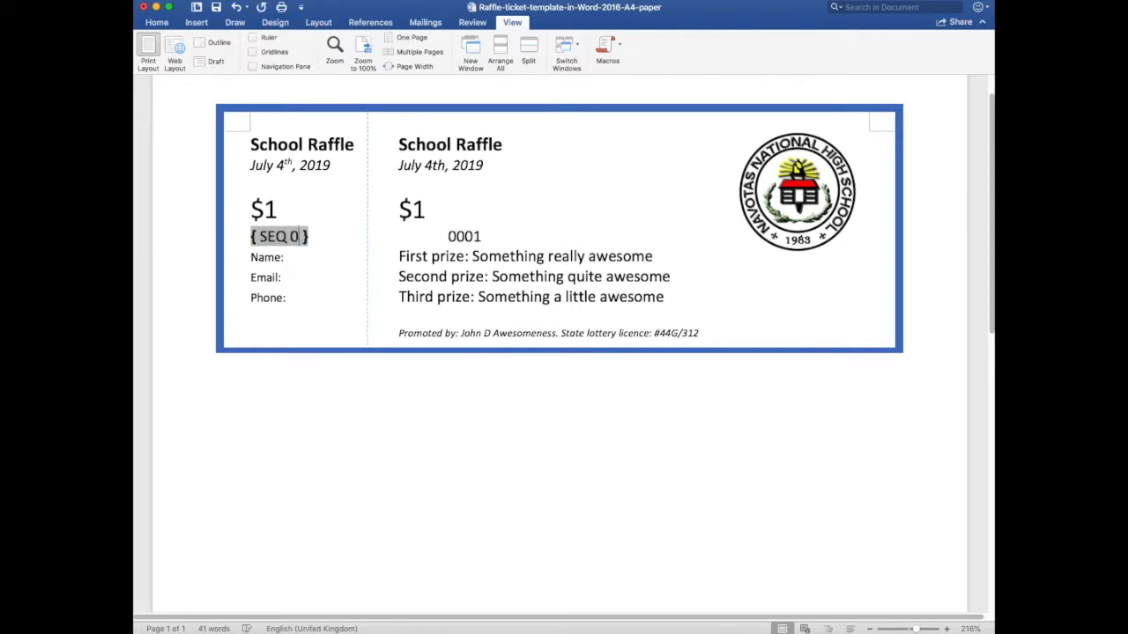
type("001-1000")
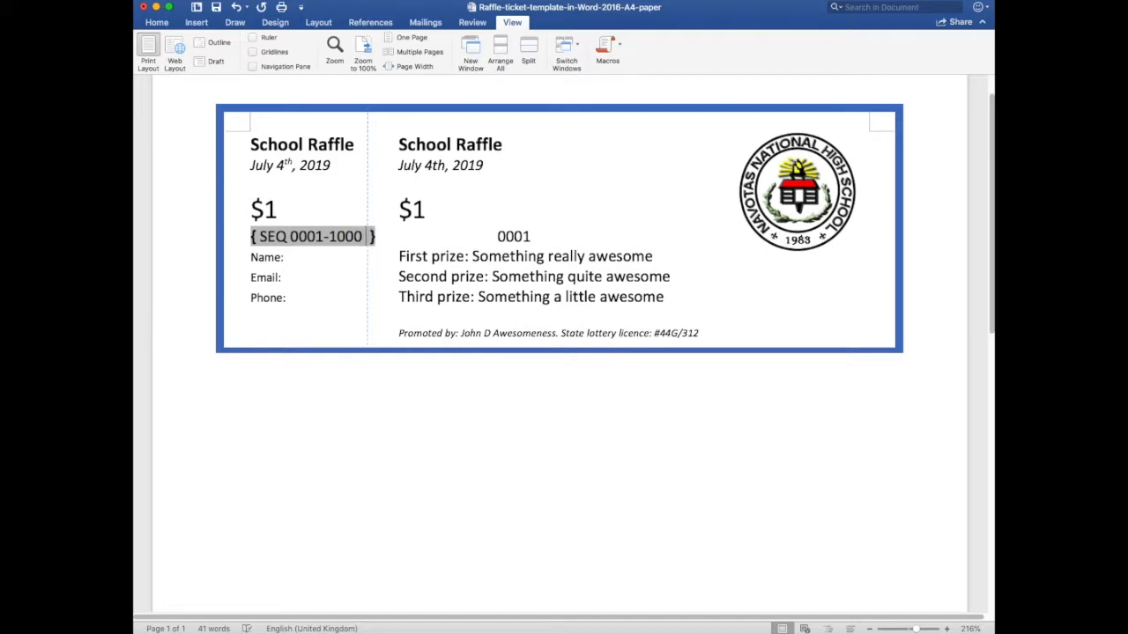
type("\\# \"")
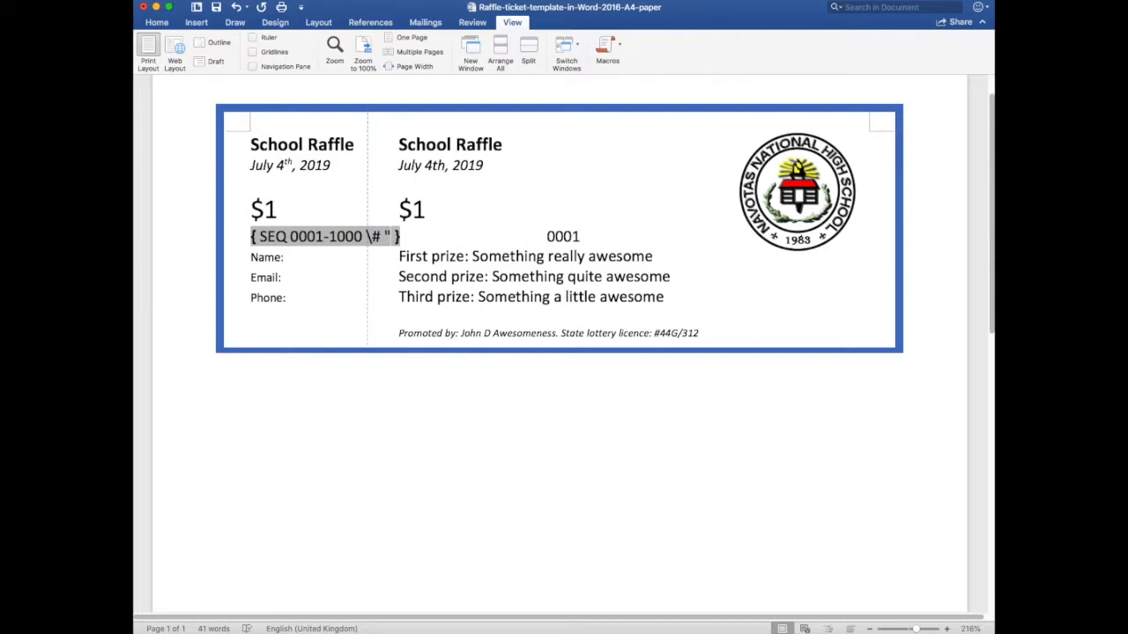
type("000")
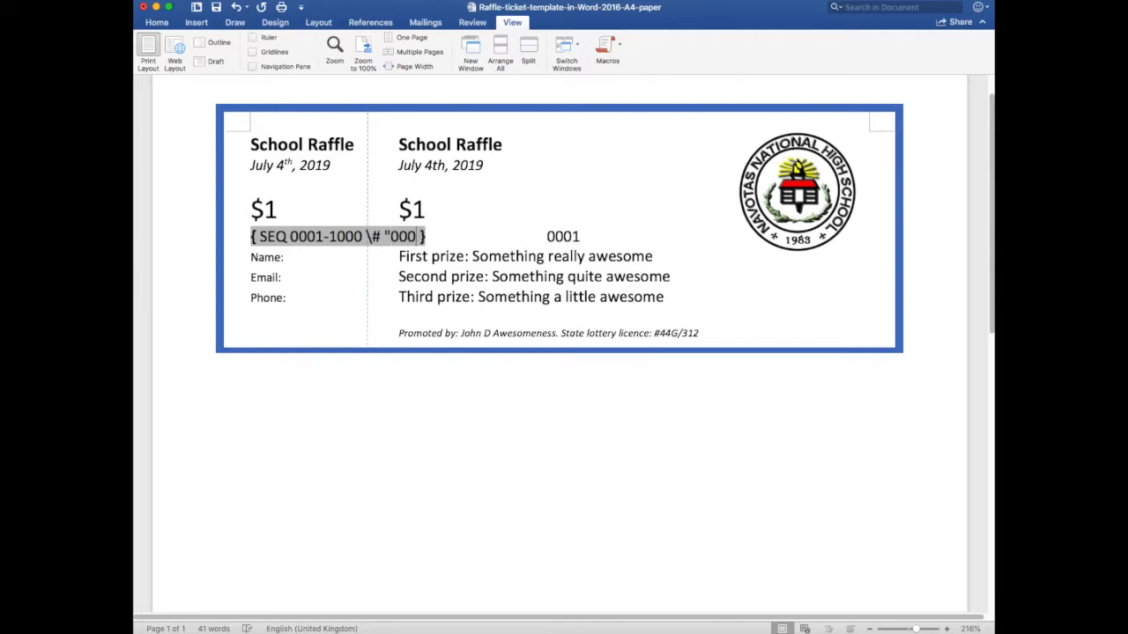
type("0\"")
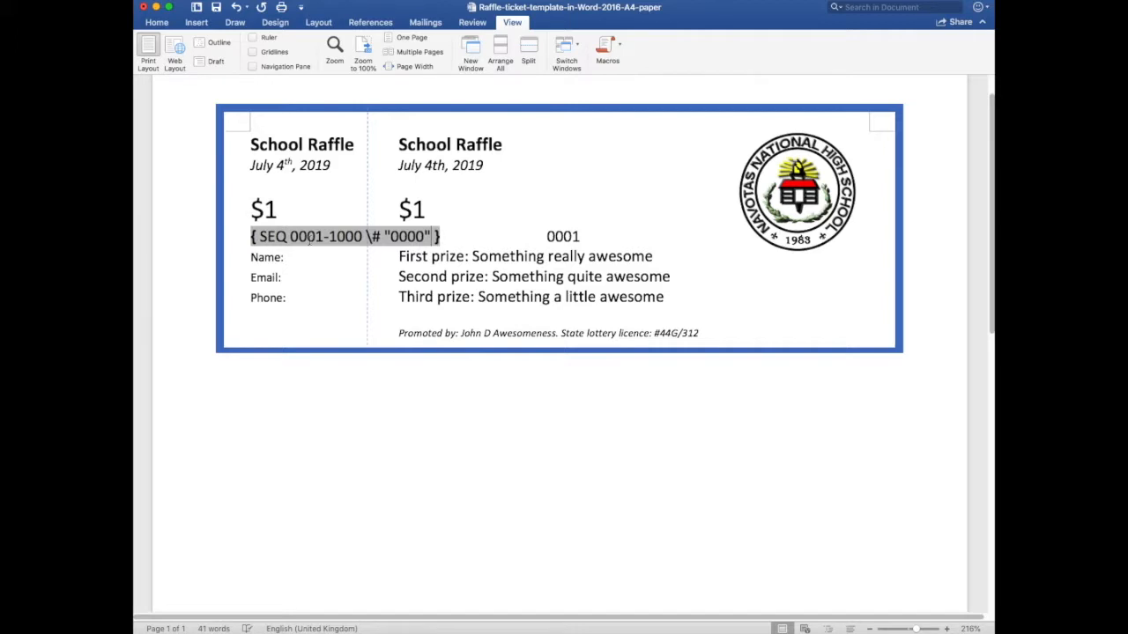
left_click(486, 243)
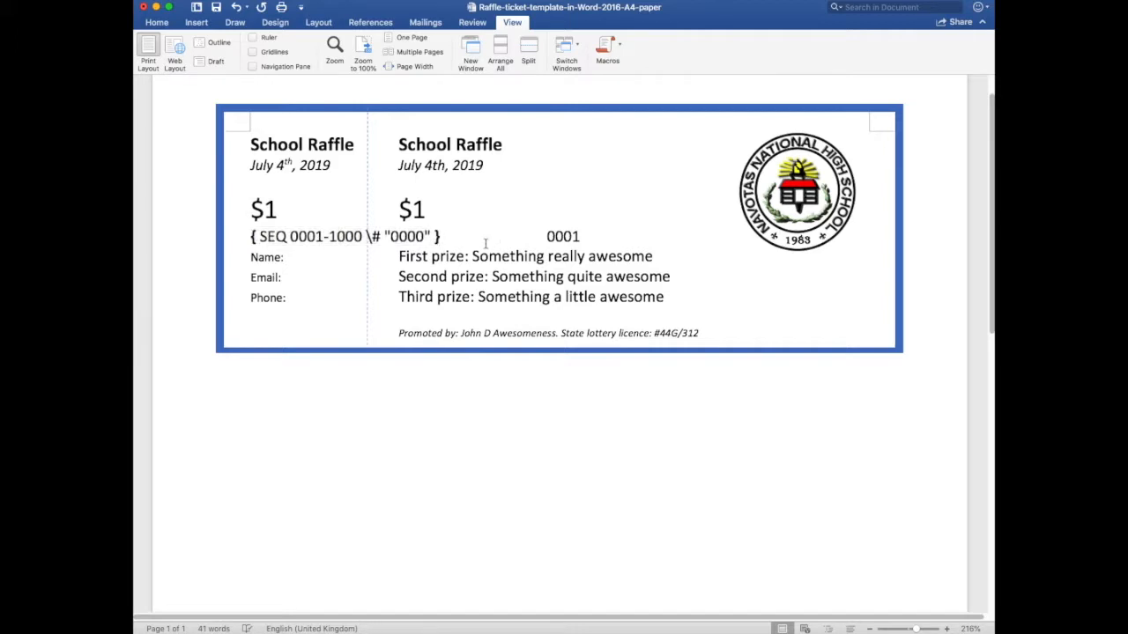
left_click(507, 236)
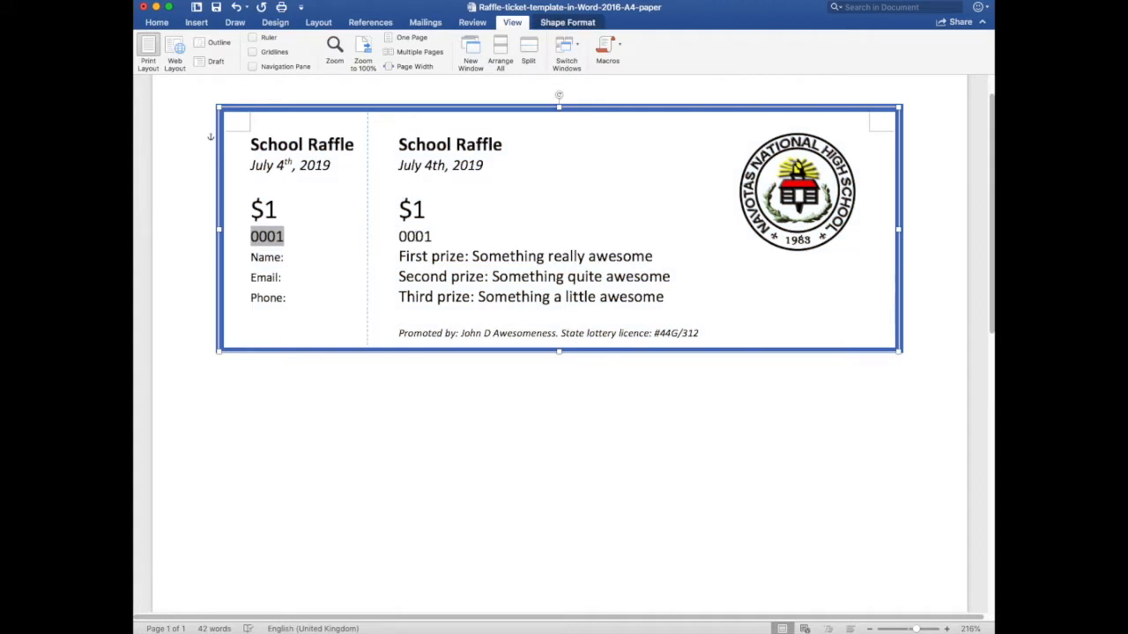
Make the main ticket's 0001 a SEQ 0001-1000 \# "0000" \c field repeating the stub number.
double_click(414, 236)
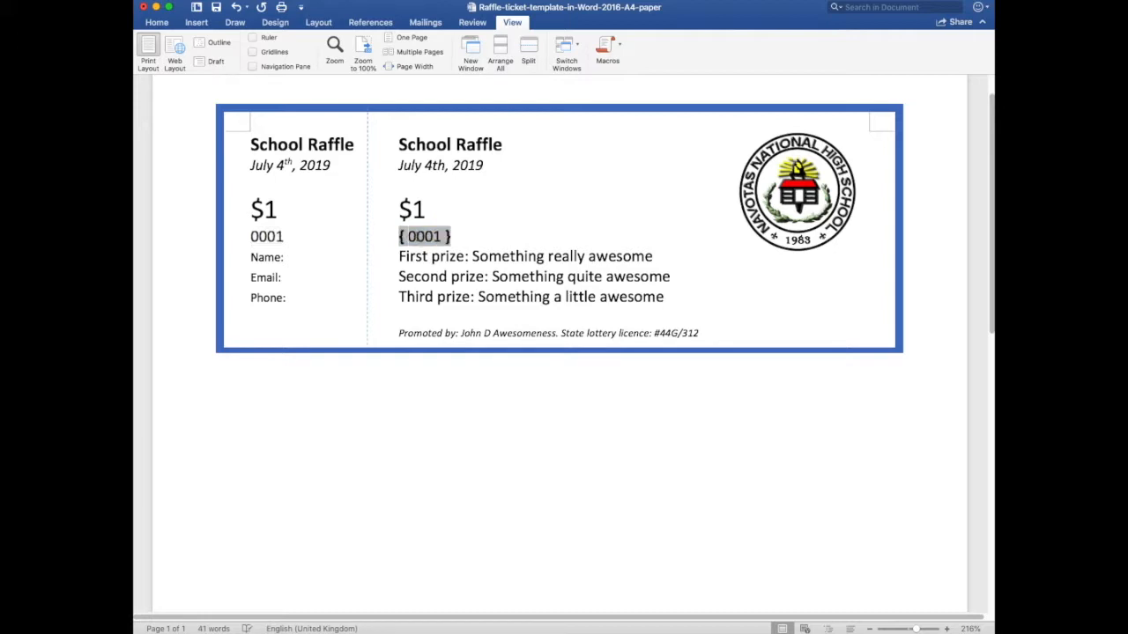
type("seq")
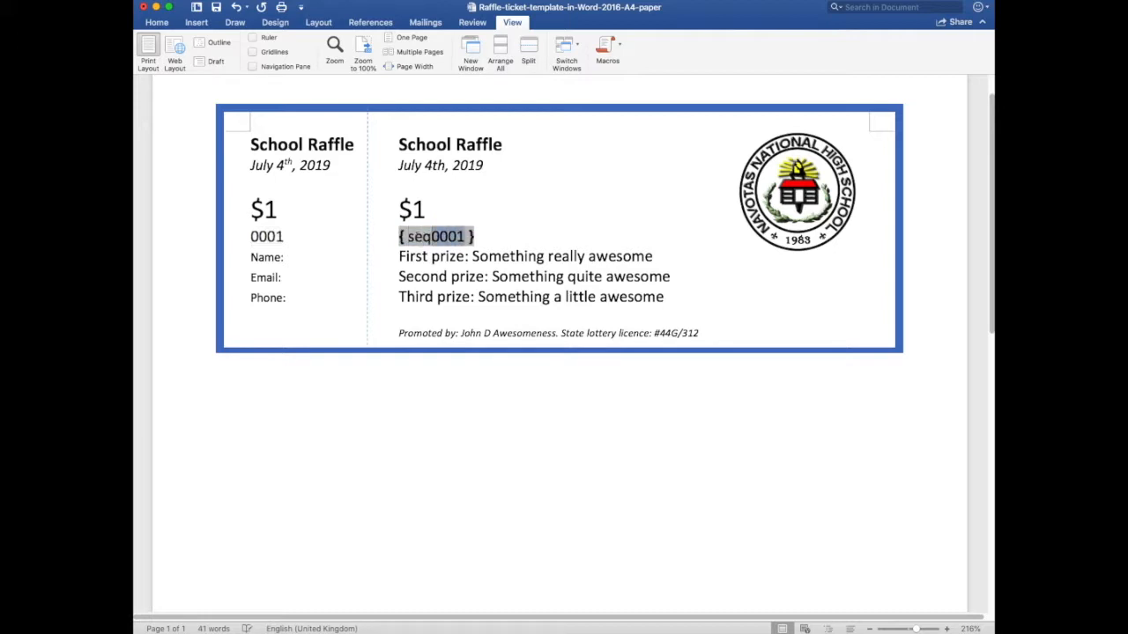
key("Delete")
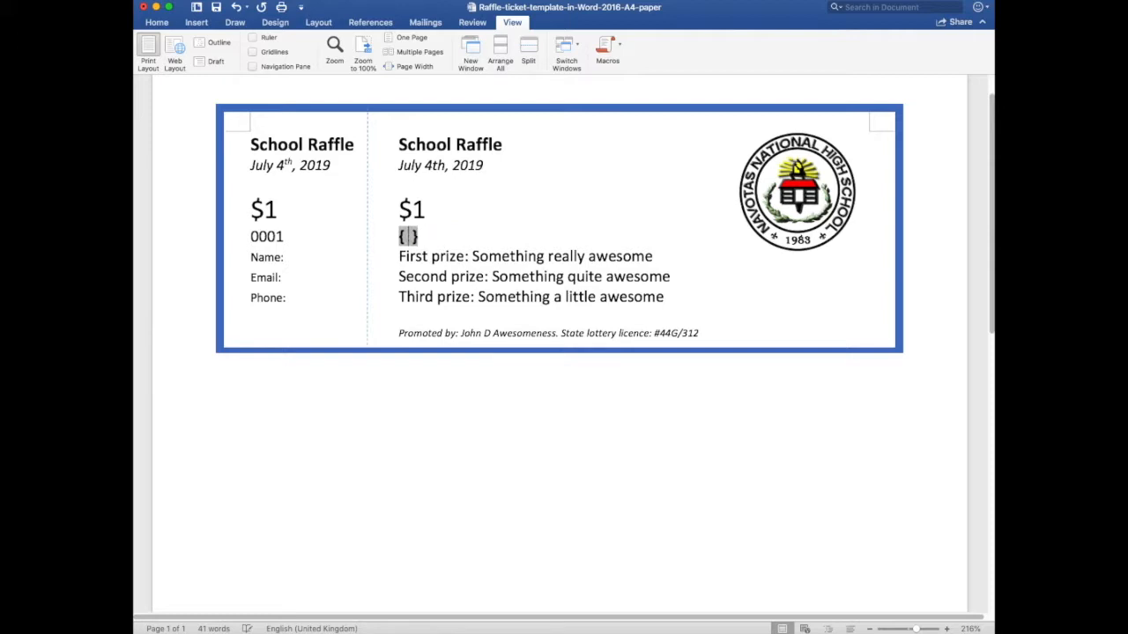
type("SEQ 0001-1000")
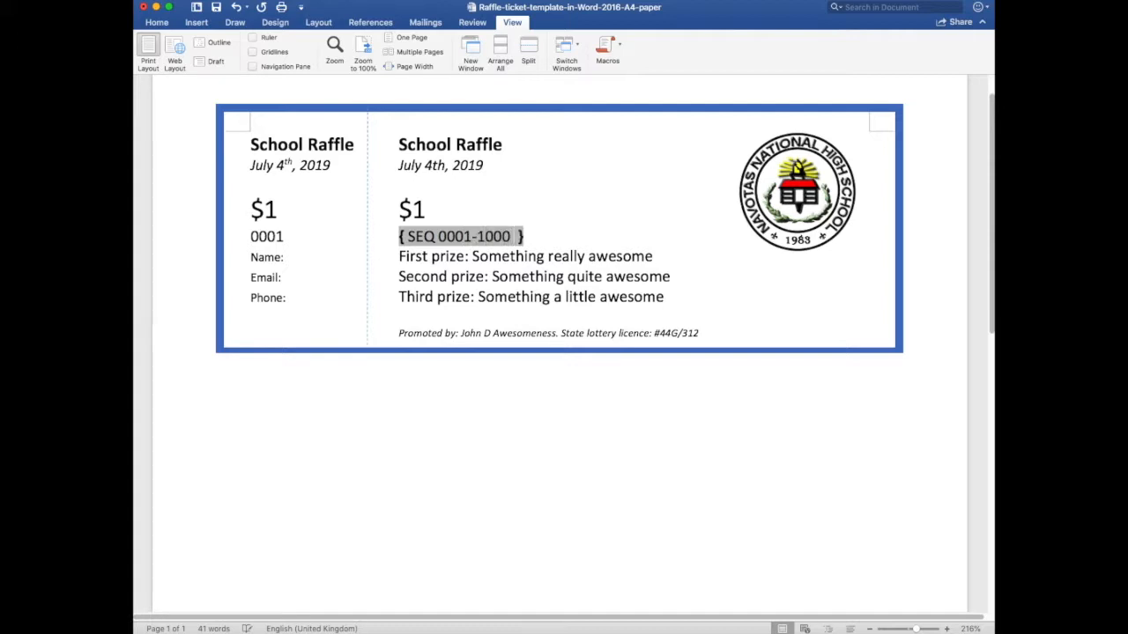
type("\\#")
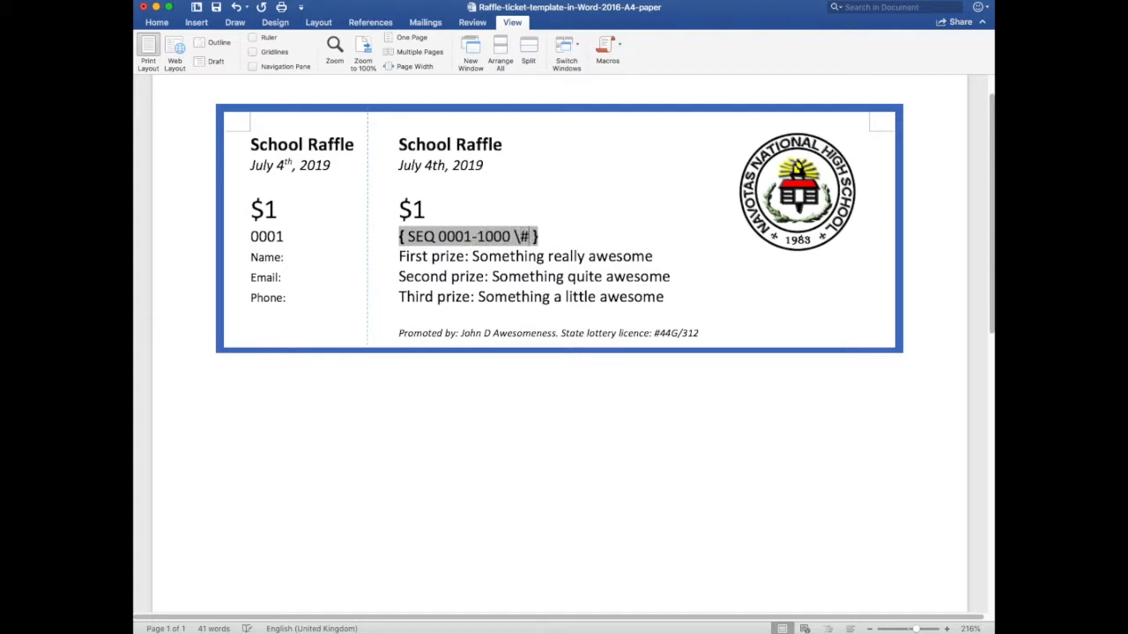
type("\"000\"")
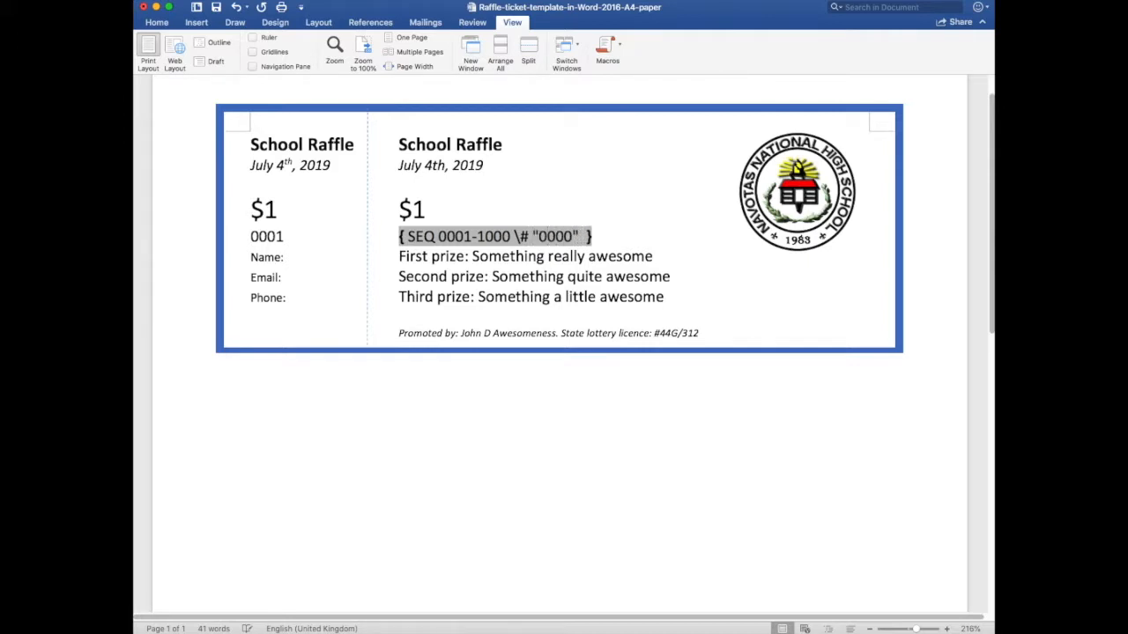
type("\\c")
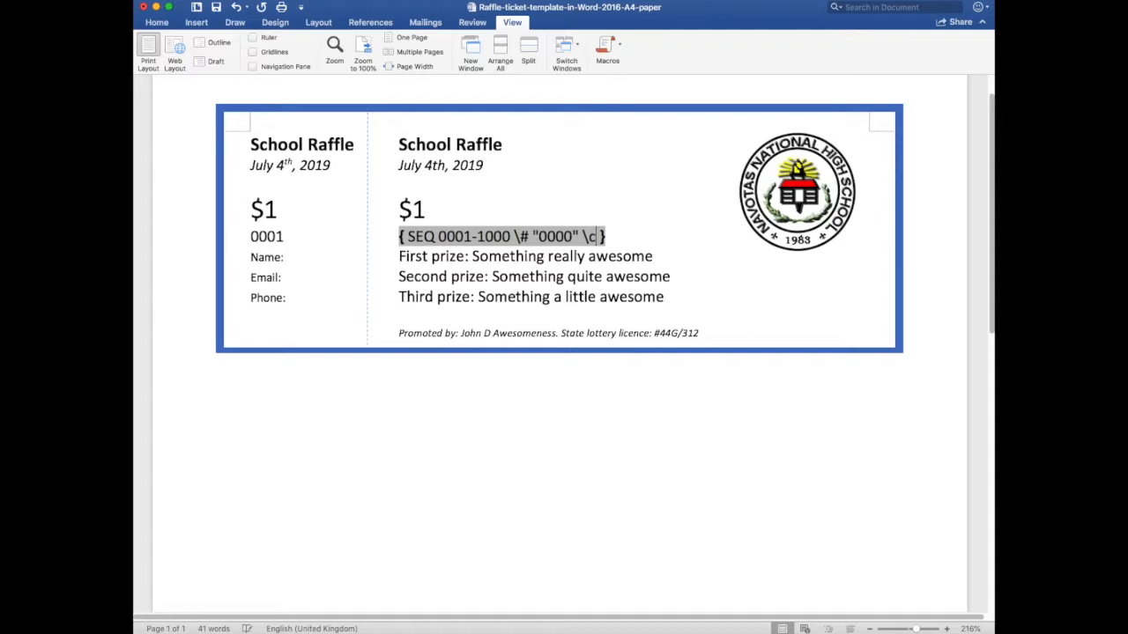
mouse_move(340, 238)
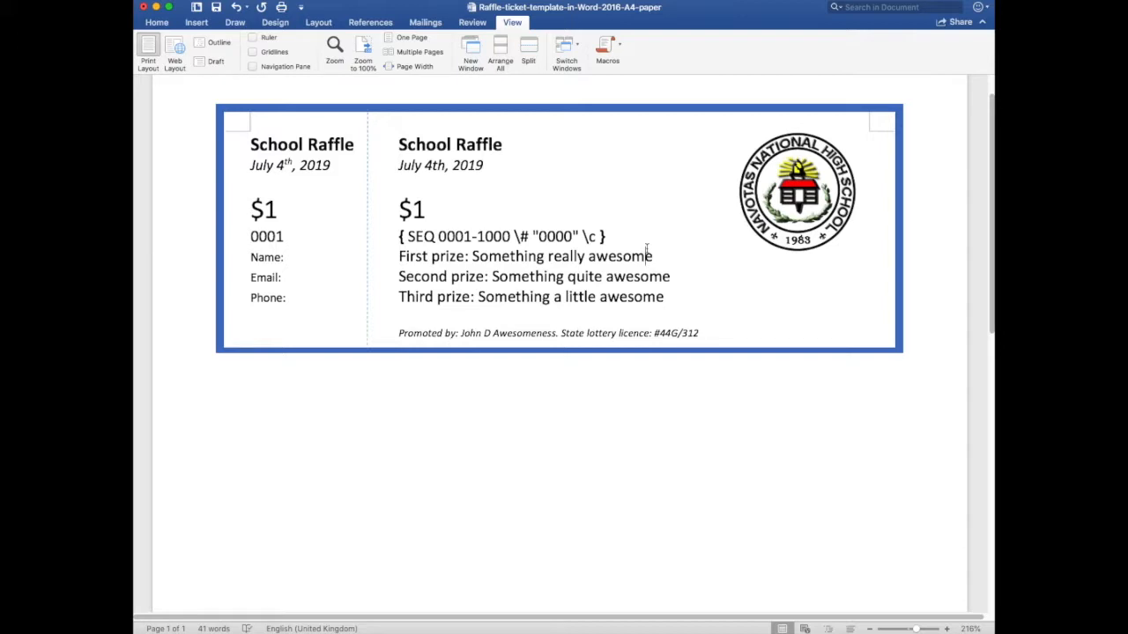
mouse_move(648, 250)
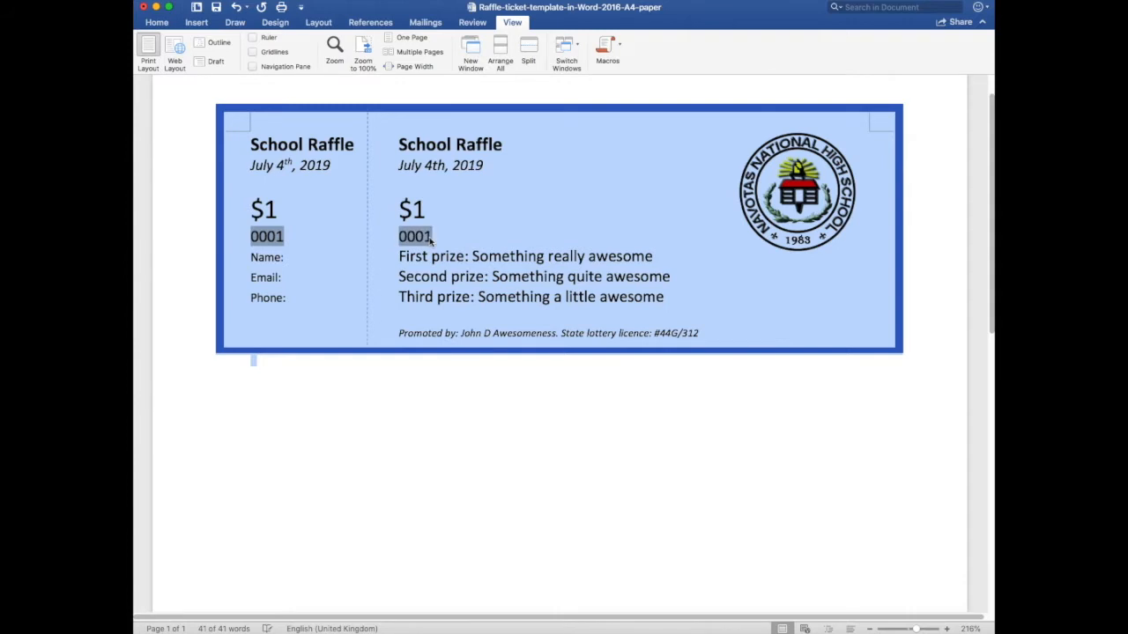
Update the main ticket's number field so it displays 0001 like the stub.
right_click(426, 237)
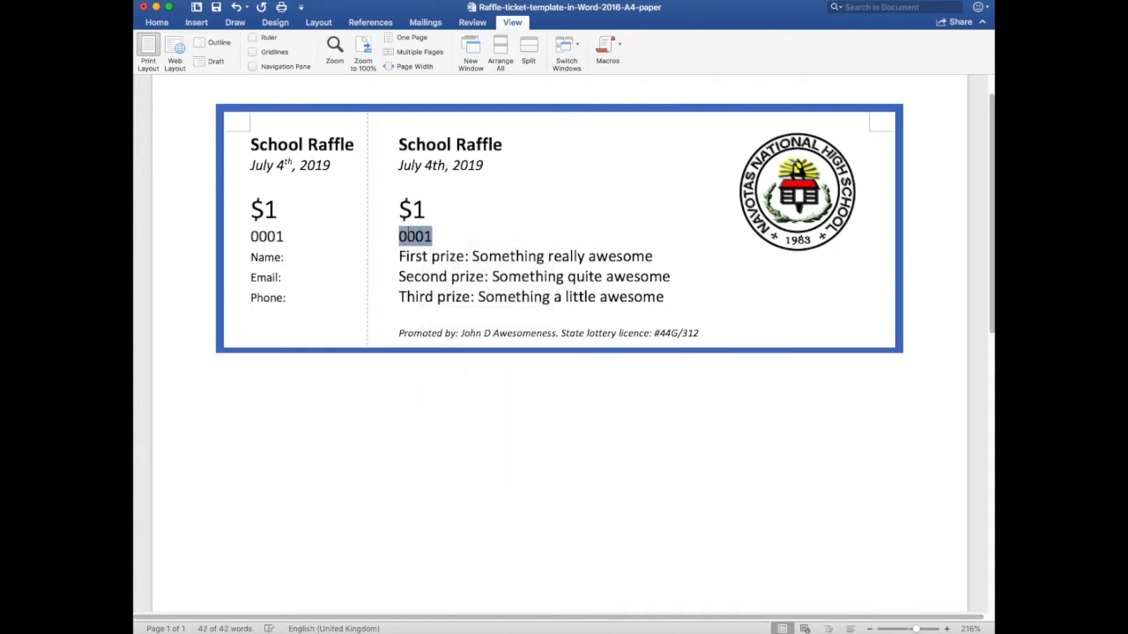
right_click(414, 237)
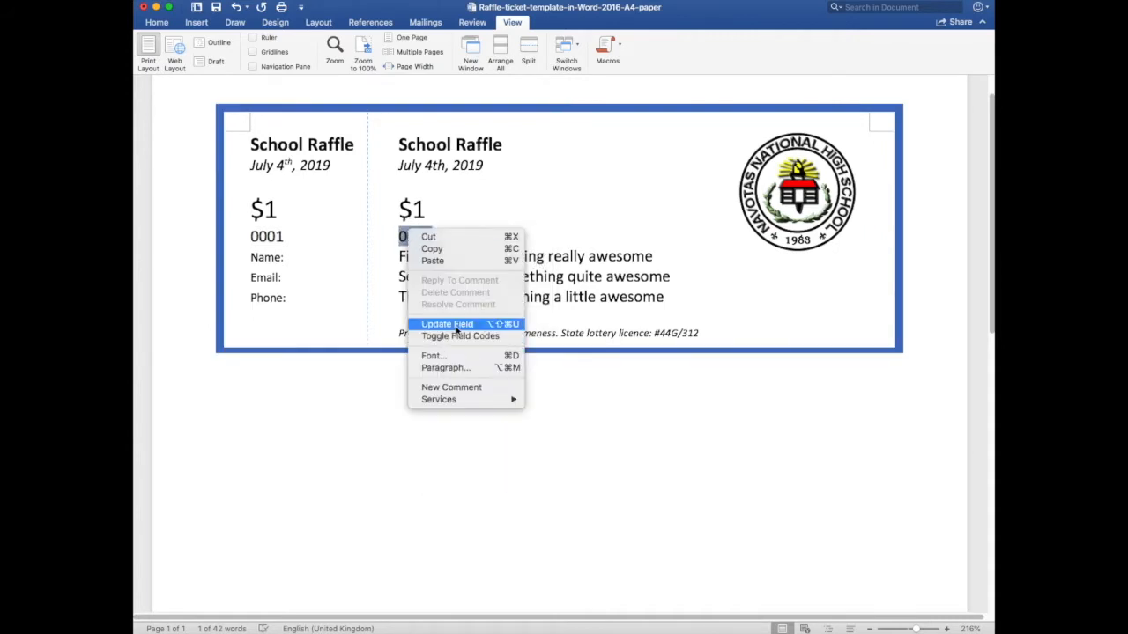
mouse_move(592, 259)
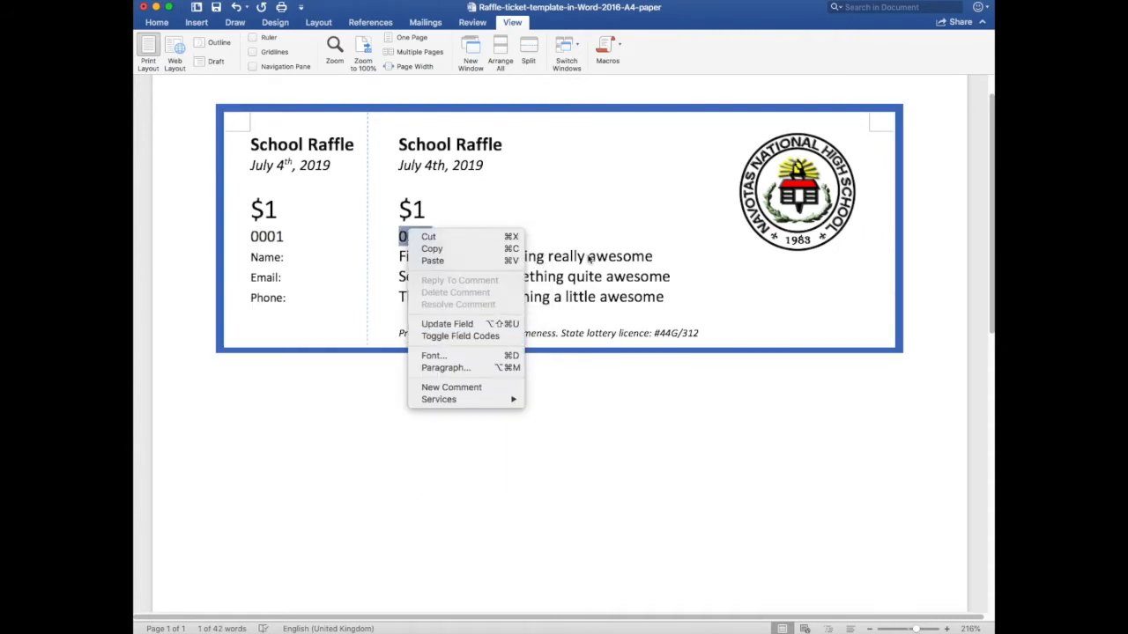
left_click(578, 343)
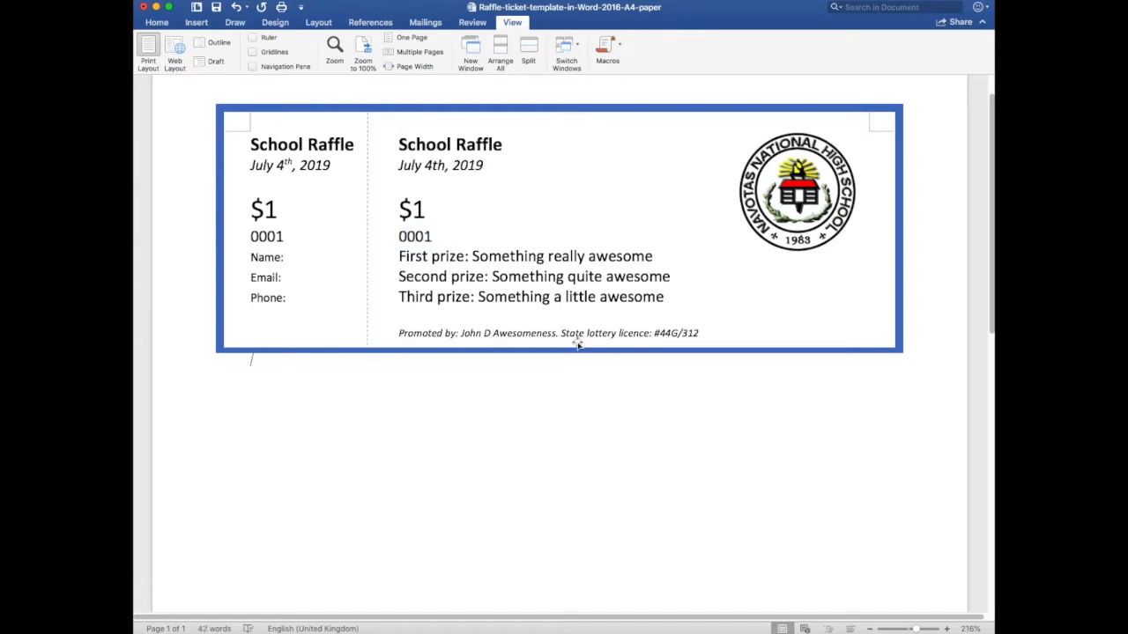
mouse_move(606, 363)
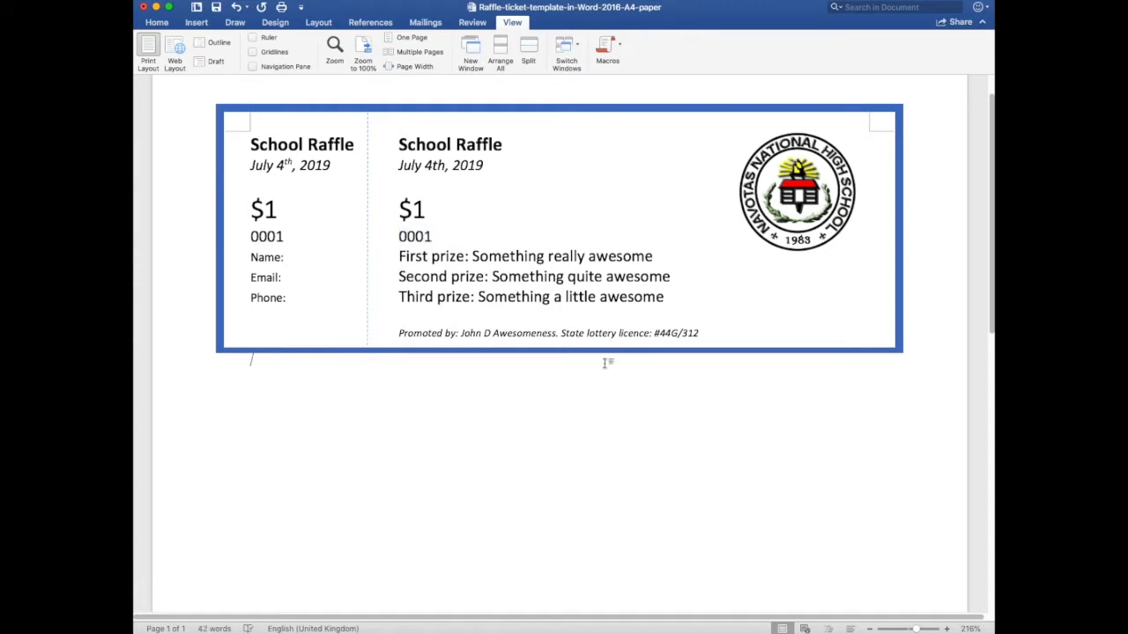
mouse_move(277, 363)
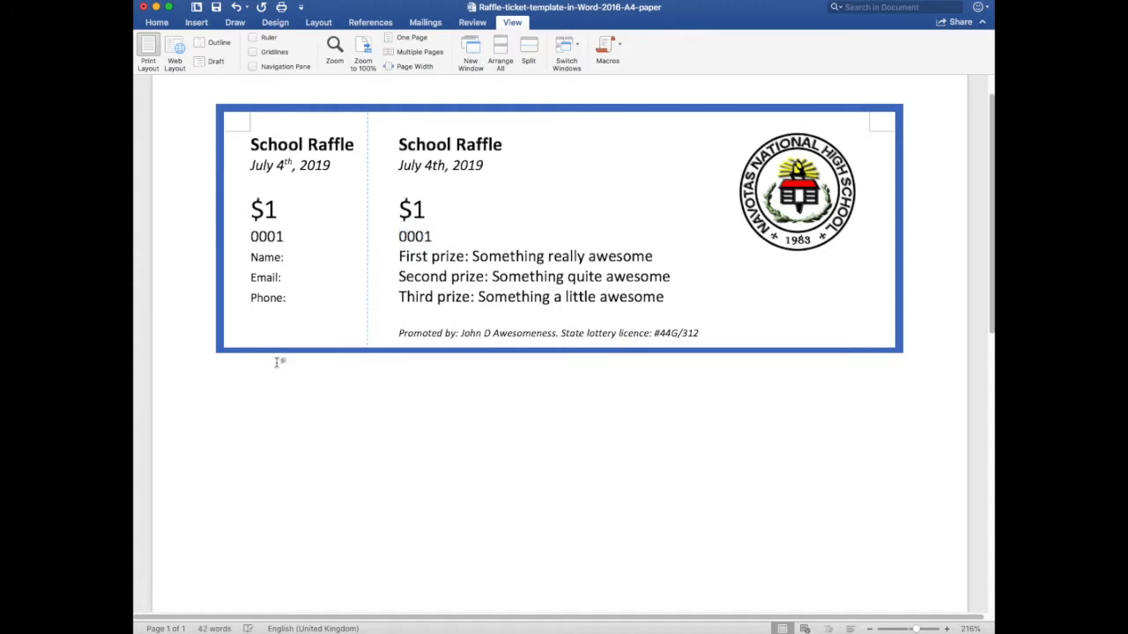
Stack four ticket copies on the page, show the whole page and select them all for updating.
key("cmd+a")
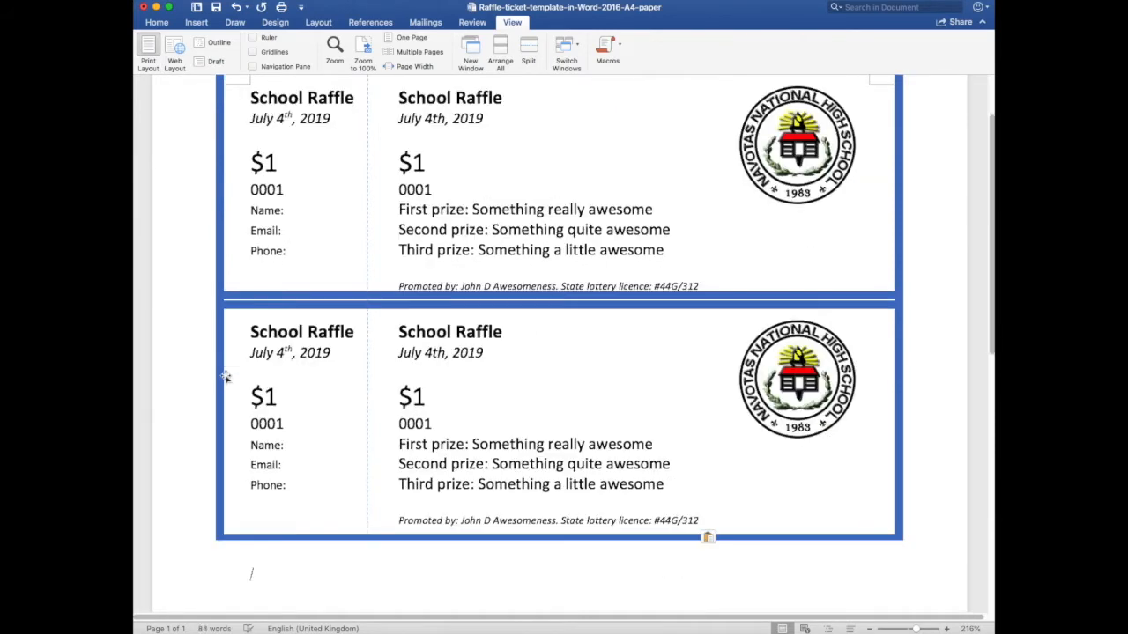
scroll("down", 3)
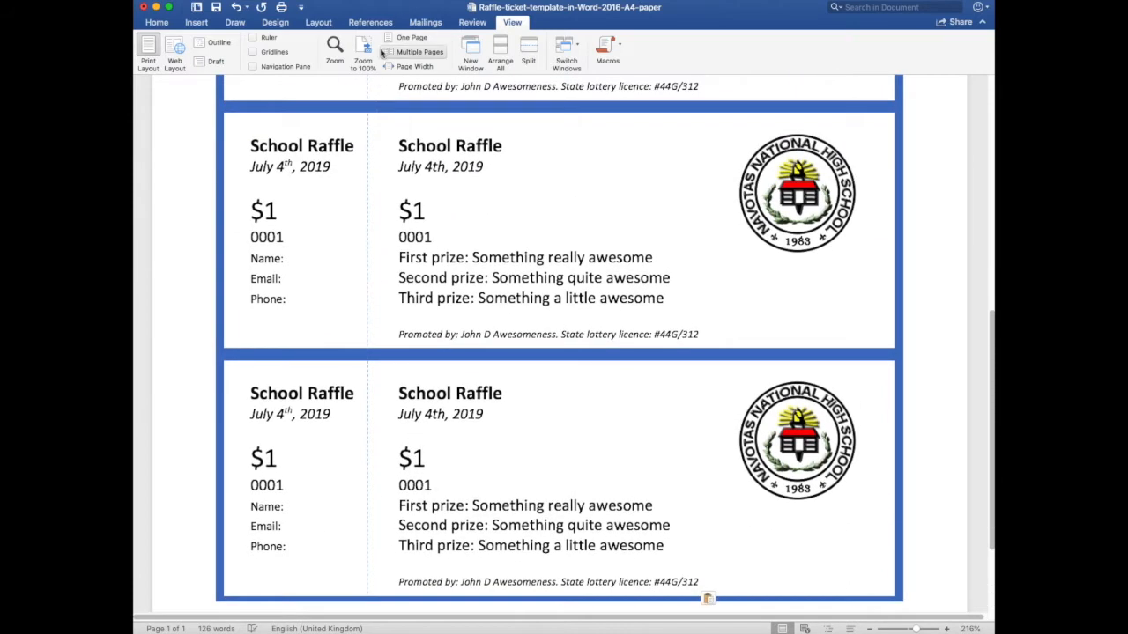
left_click(411, 37)
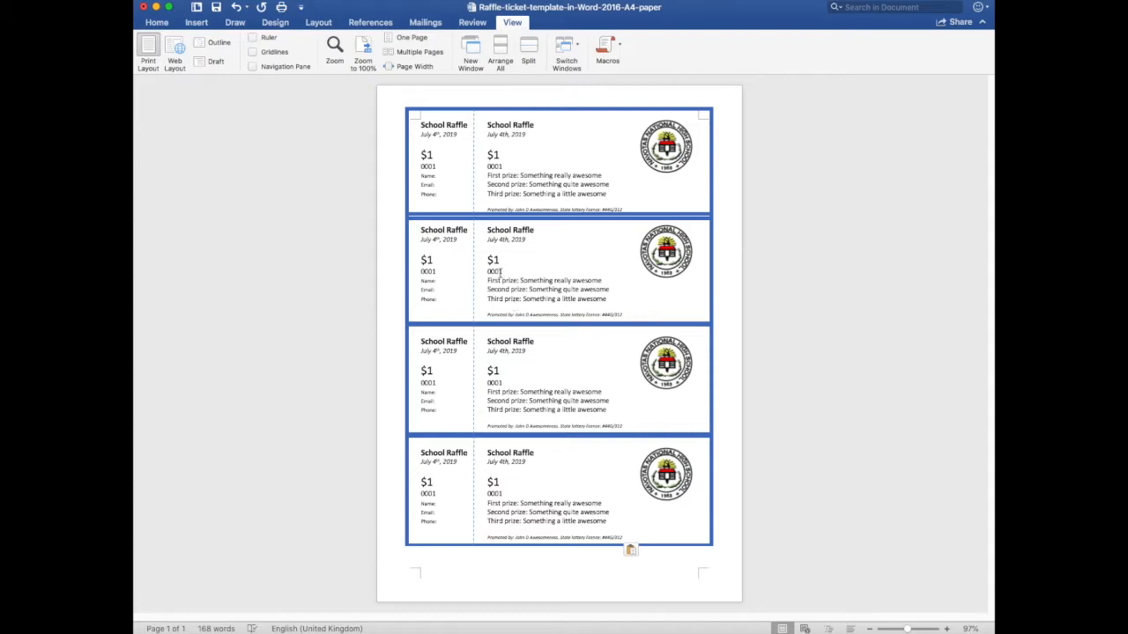
mouse_move(518, 479)
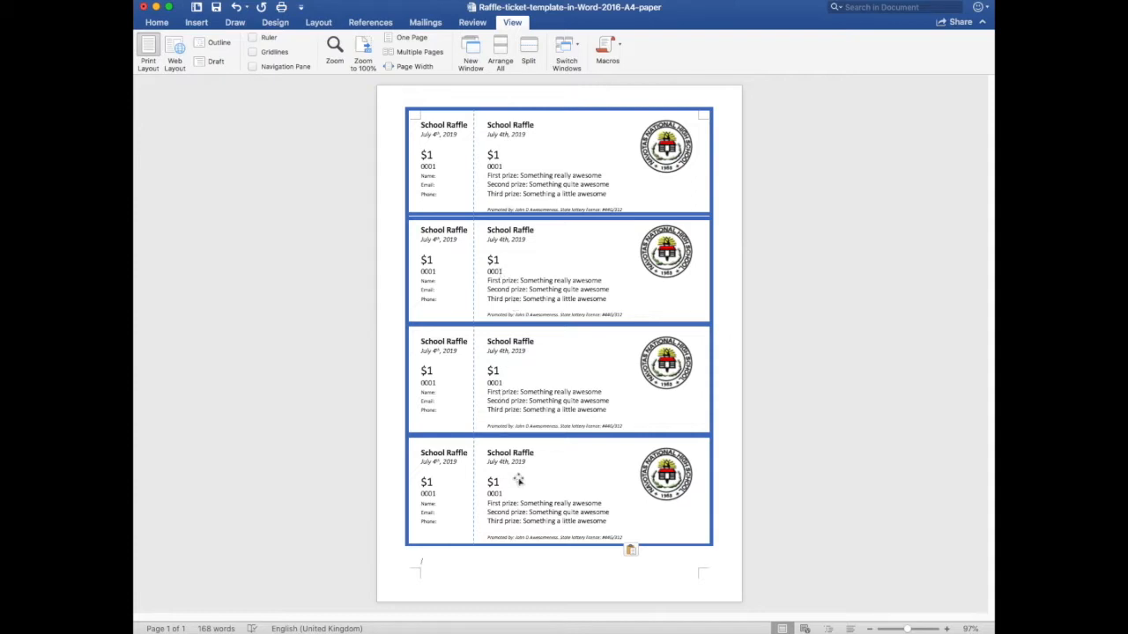
key("cmd+a")
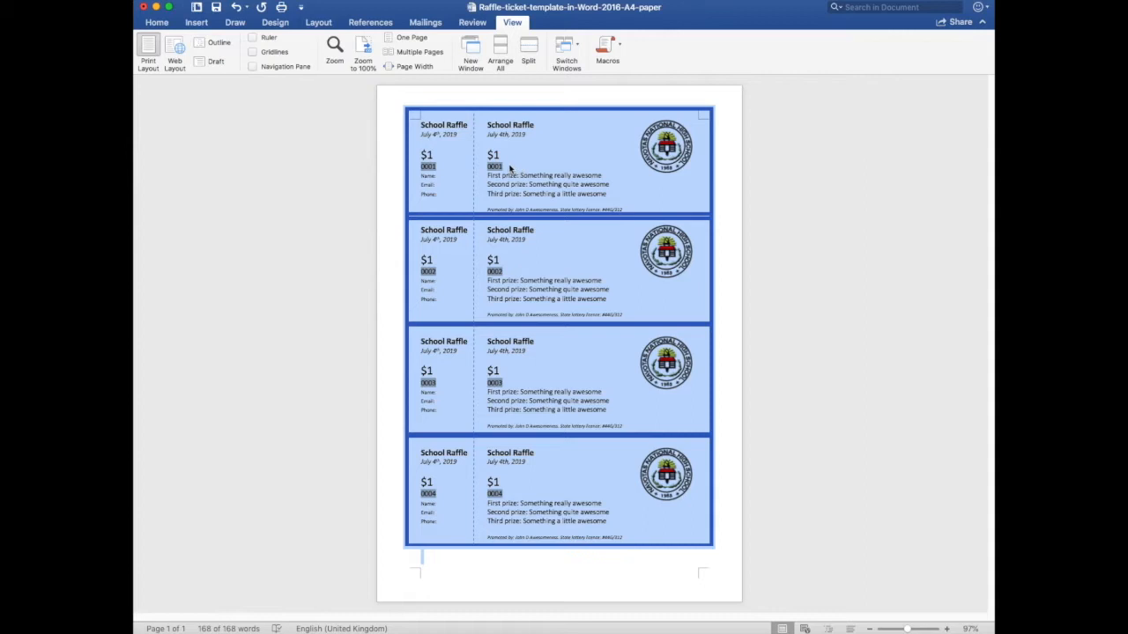
mouse_move(481, 391)
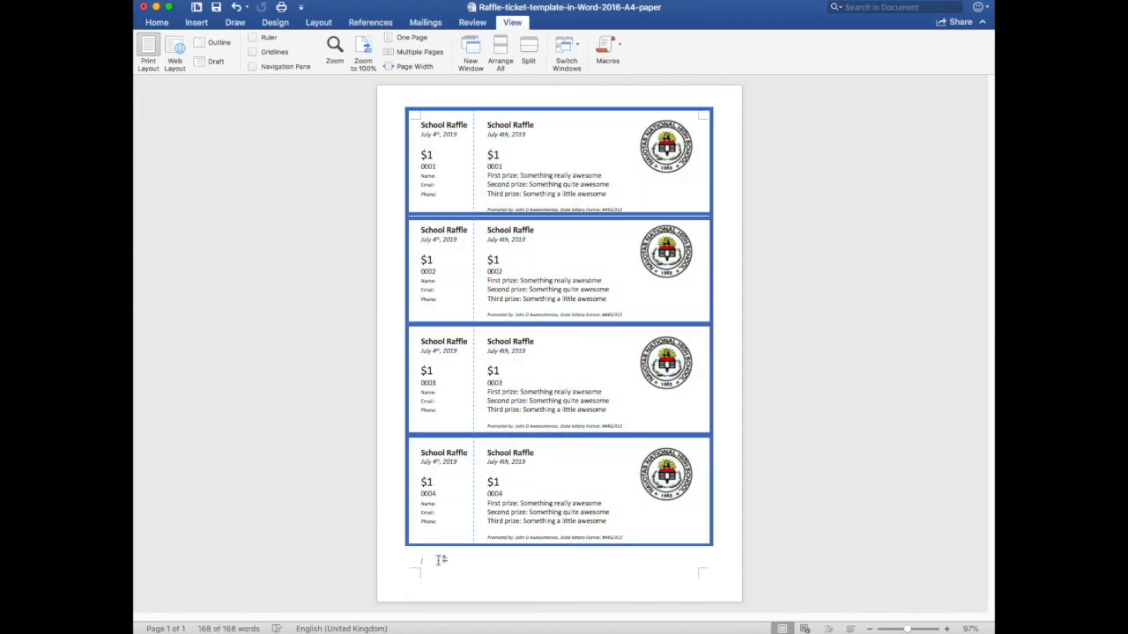
Copy the four-ticket page onto further pages, five in total, with numbers continuing.
scroll("down", 3)
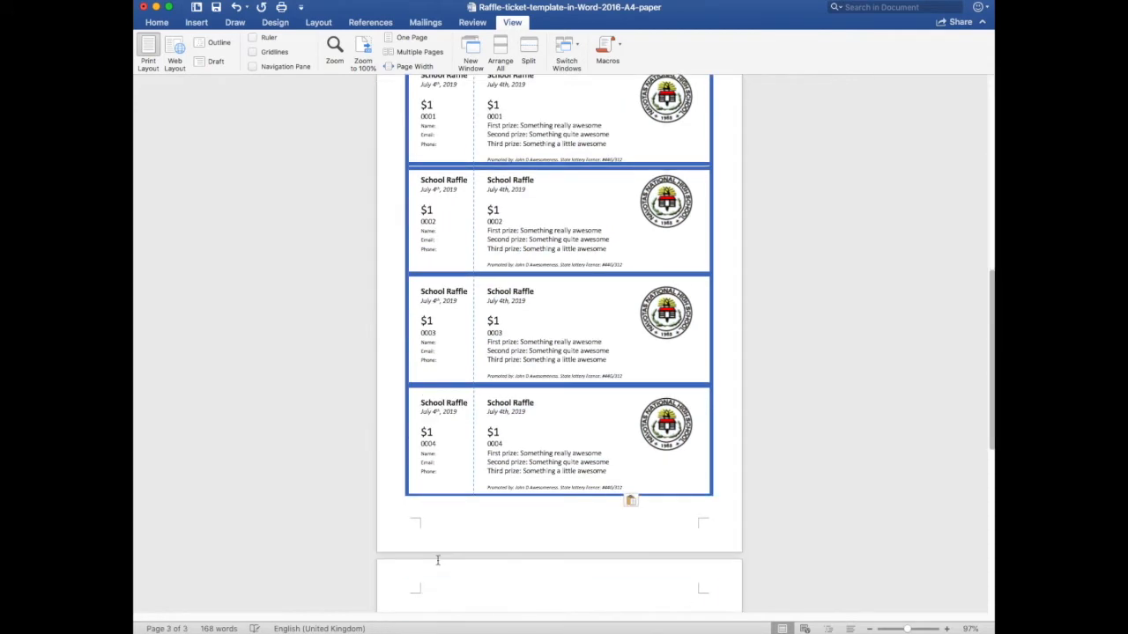
scroll("down", 3)
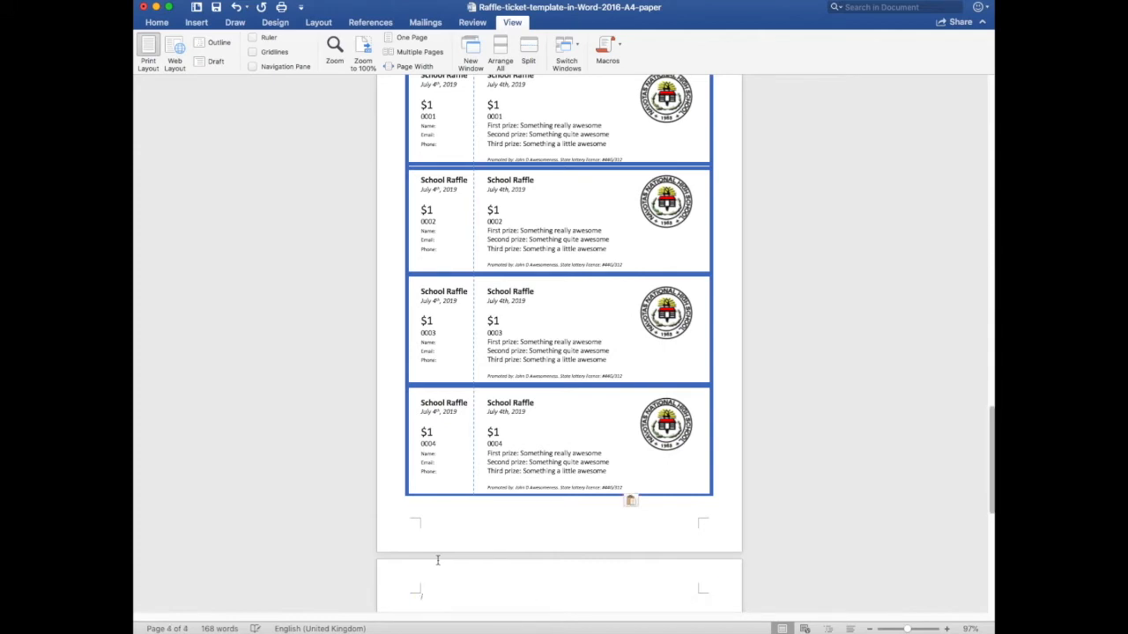
scroll("down", 3)
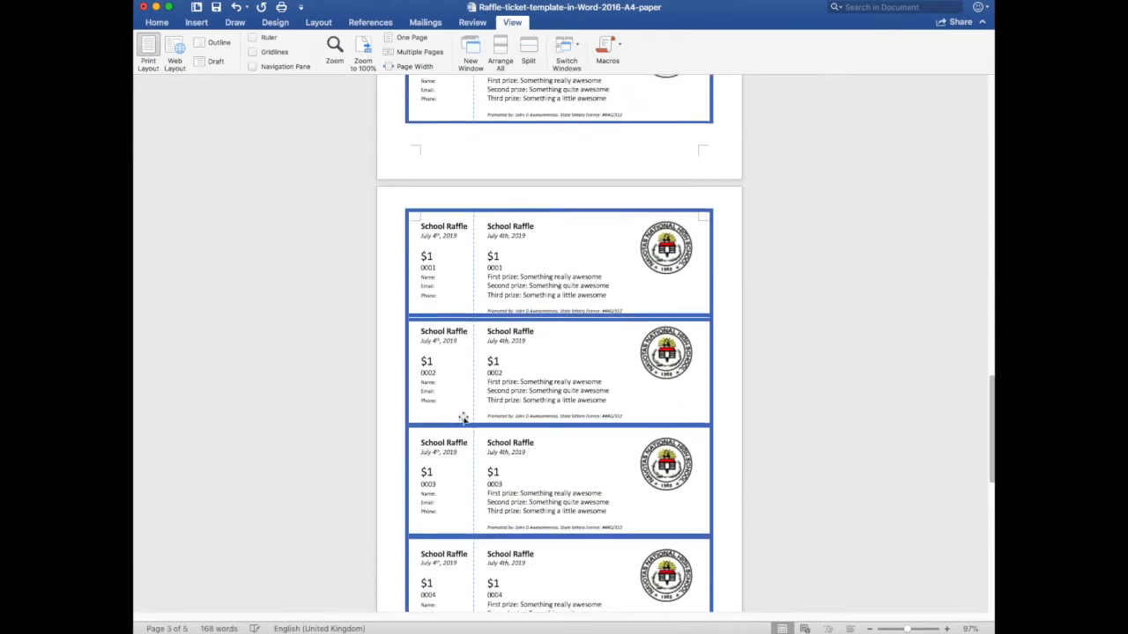
scroll("down", 3)
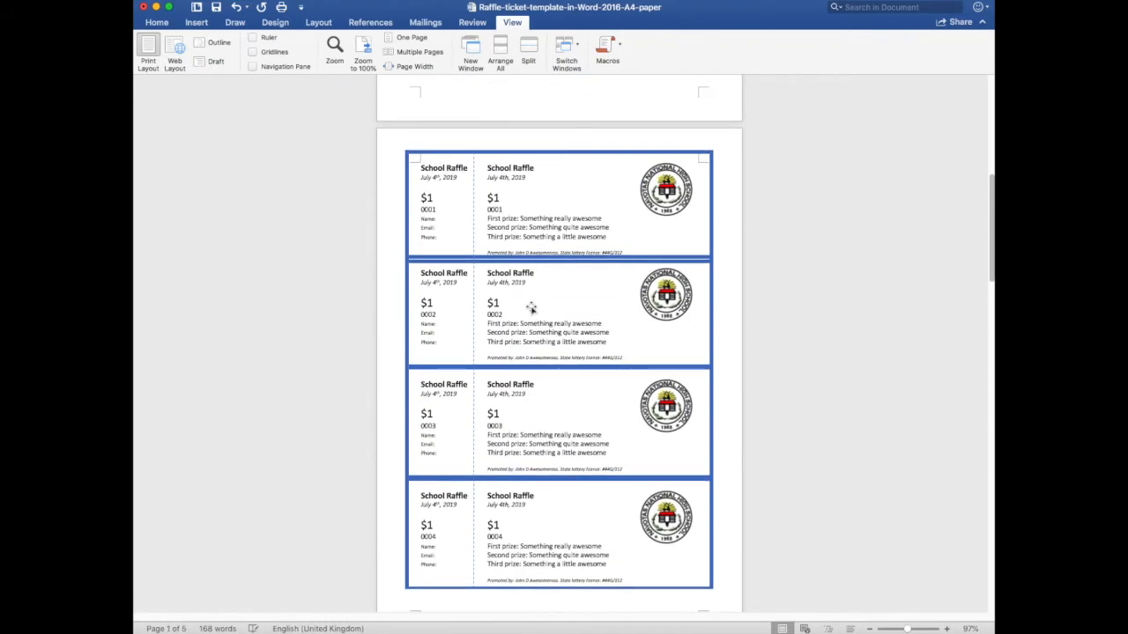
key("cmd+a")
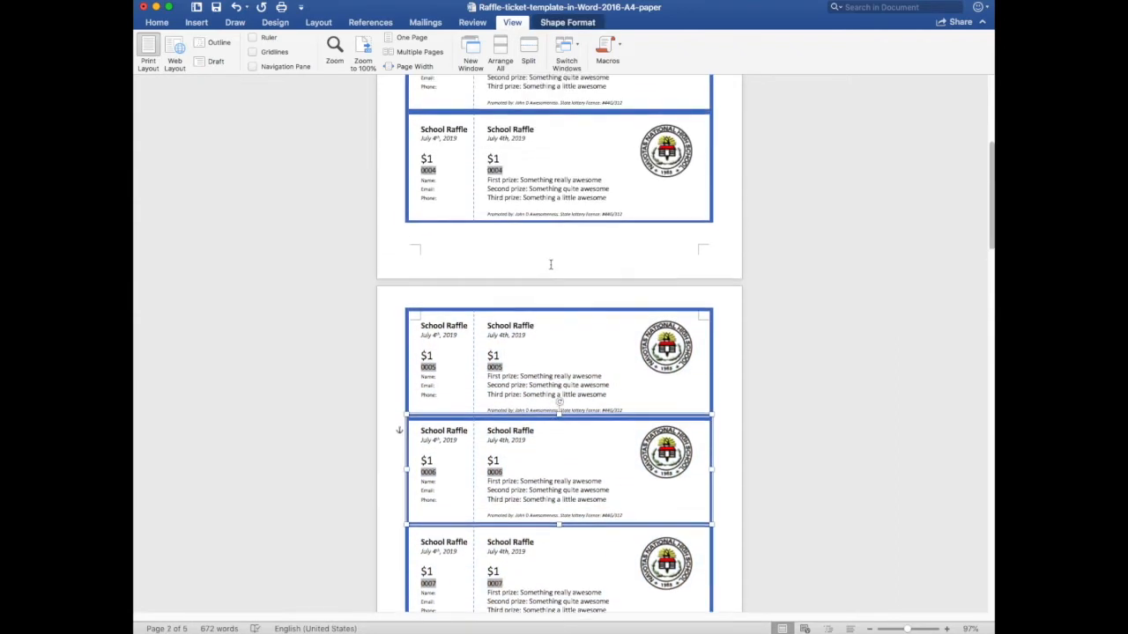
scroll("up", 3)
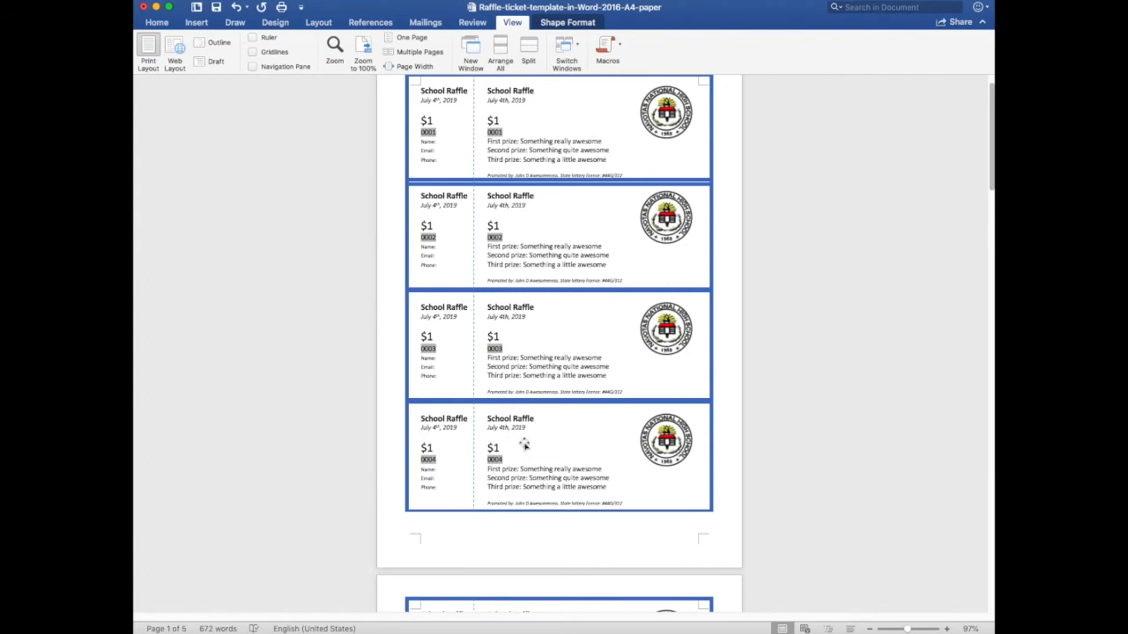
scroll("down", 3)
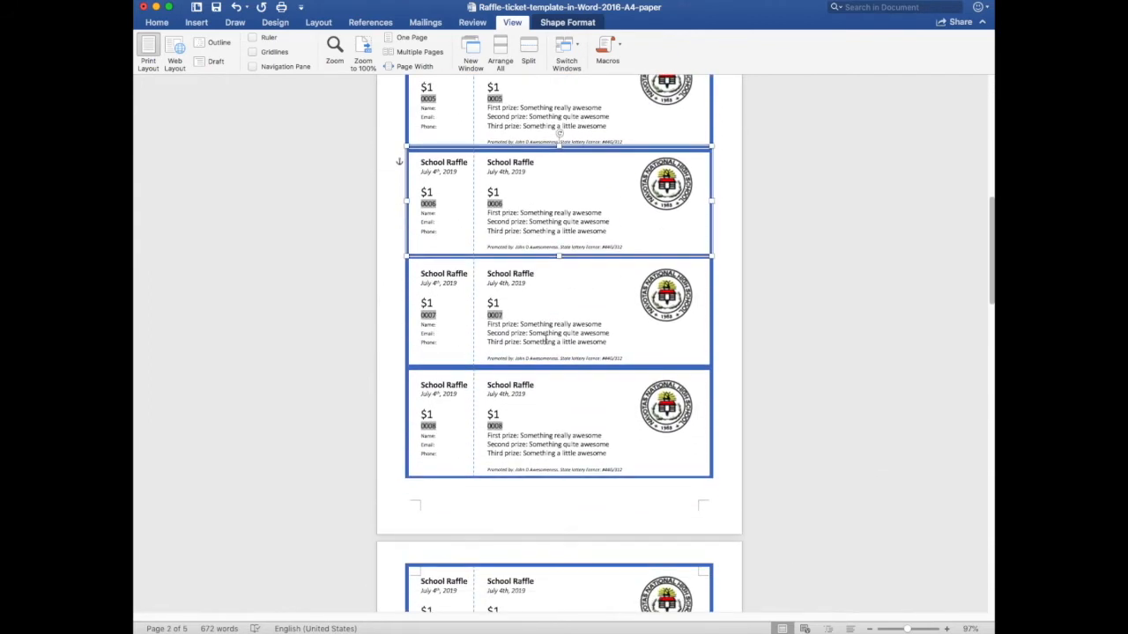
scroll("down", 3)
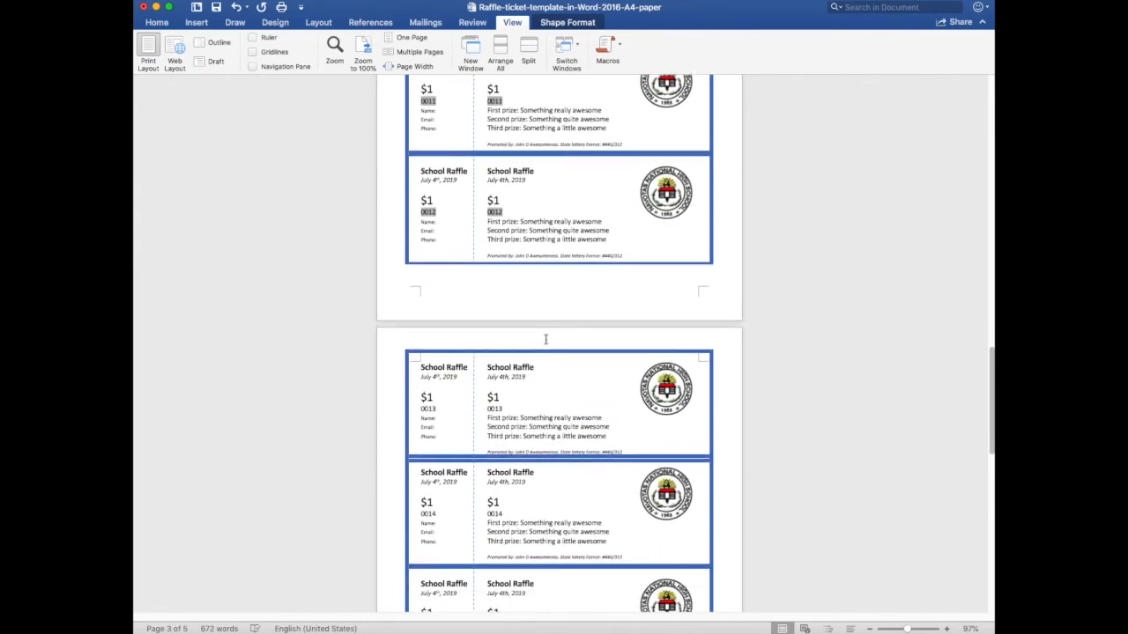
scroll("down", 3)
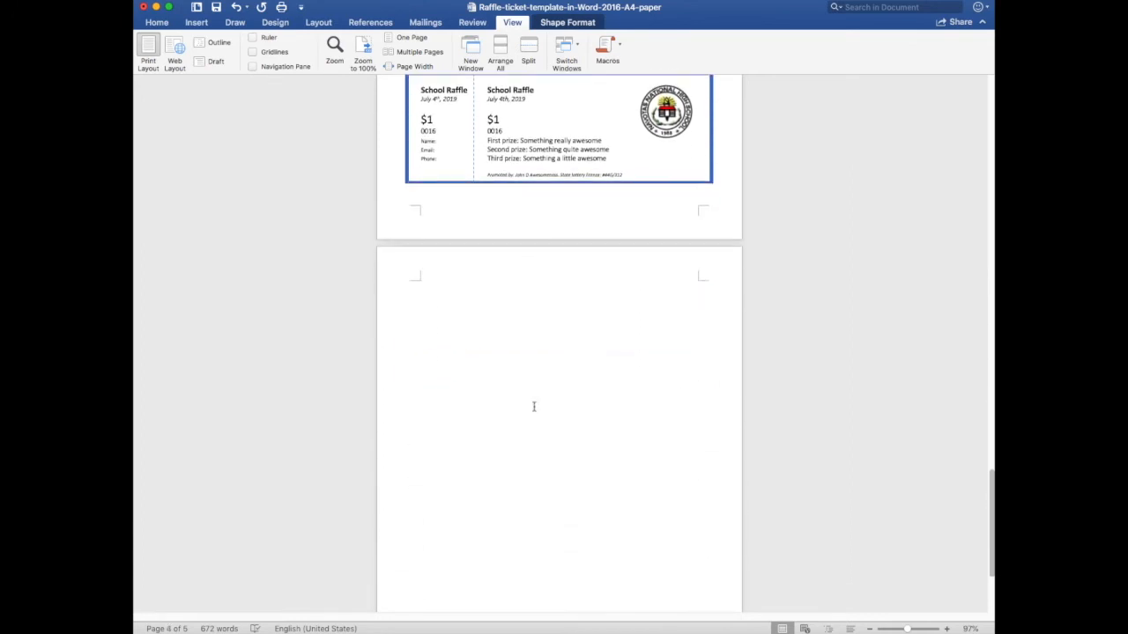
mouse_move(553, 338)
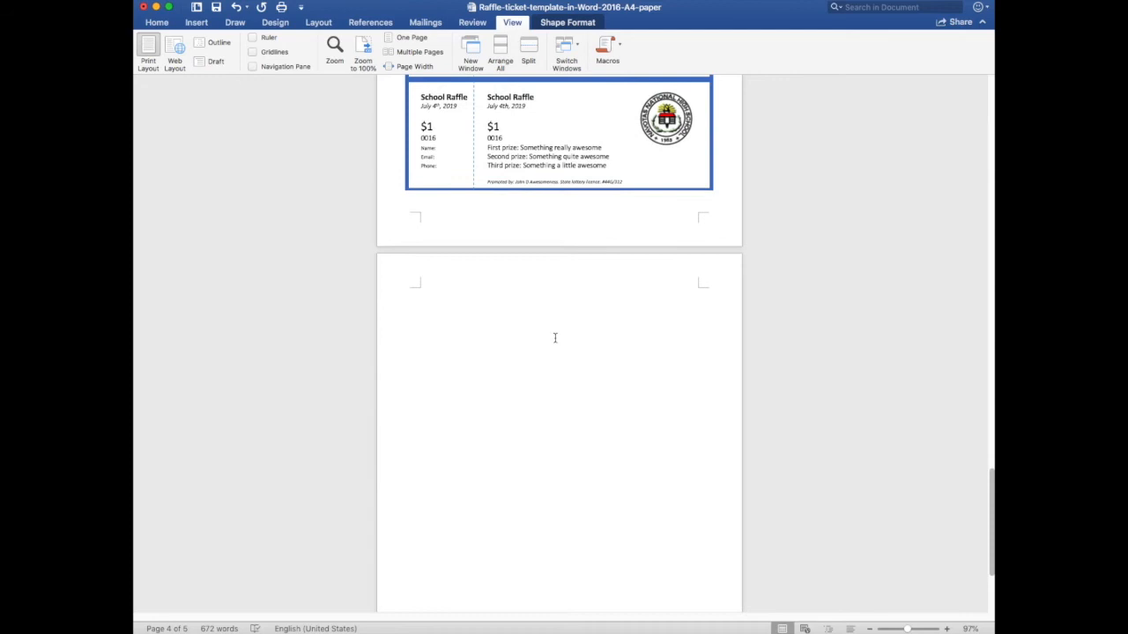
scroll("up", 3)
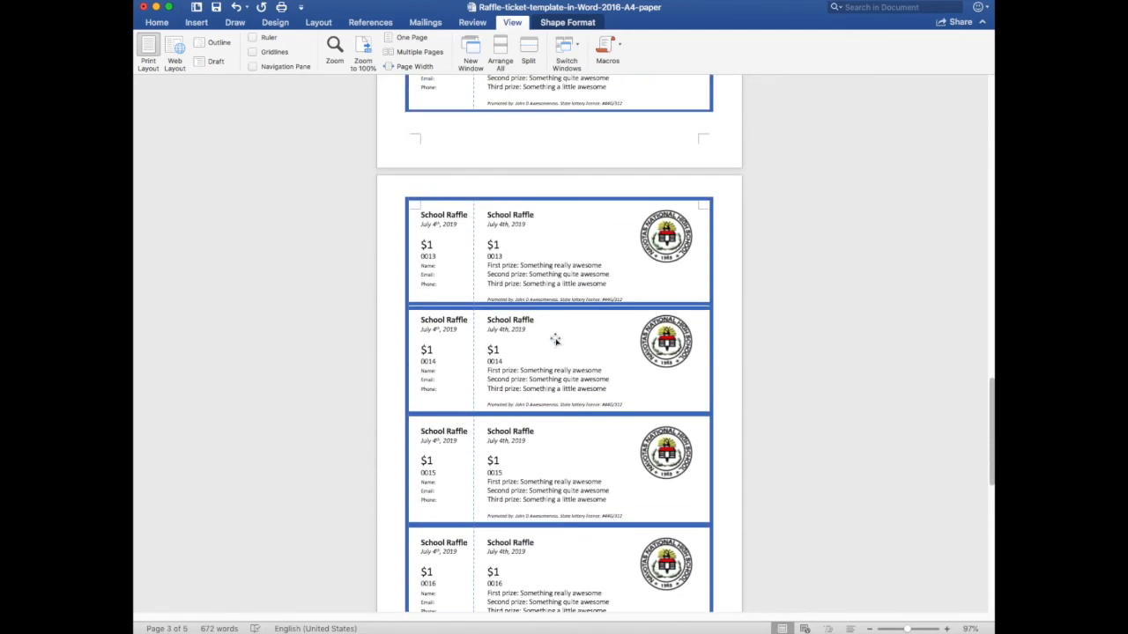